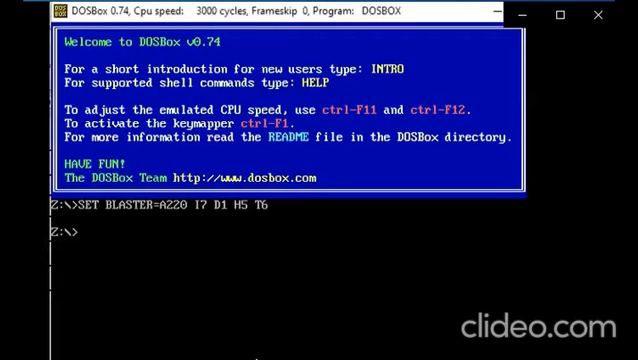
- Mount local C:\ as drive C, switch to C:, and start typing DEBUG
type("mount")
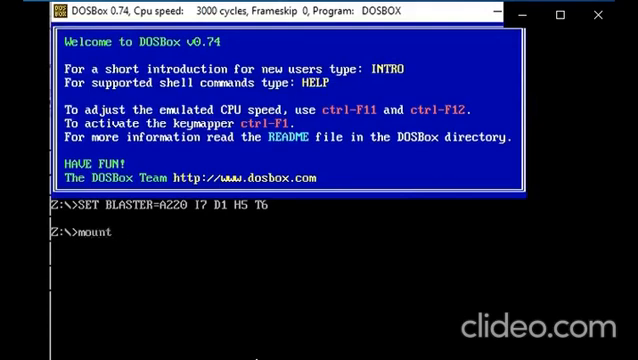
type("c c:\\")
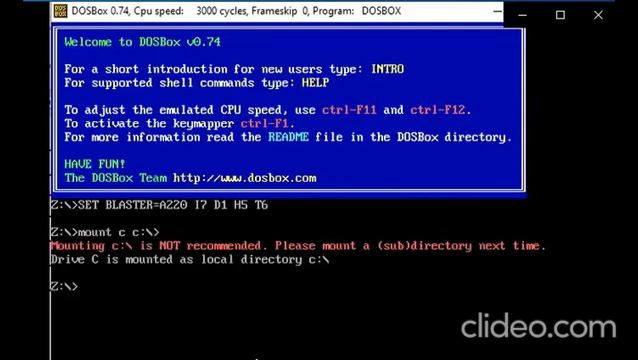
type("c:")
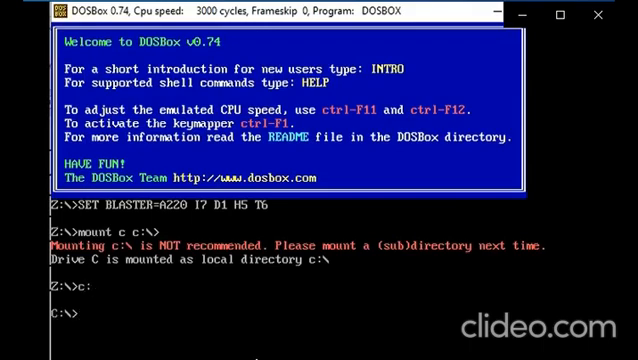
type("DEBUG")
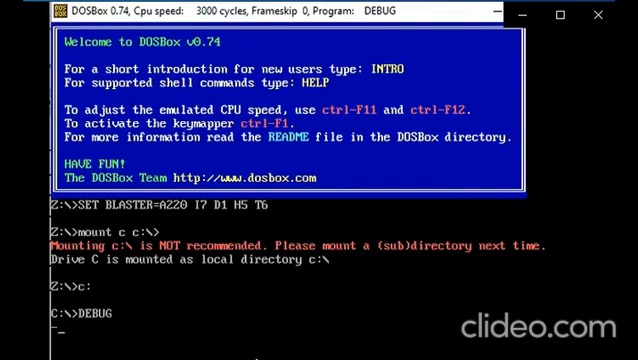
- Enter the A200 command to begin assembling at address 0200
type("A")
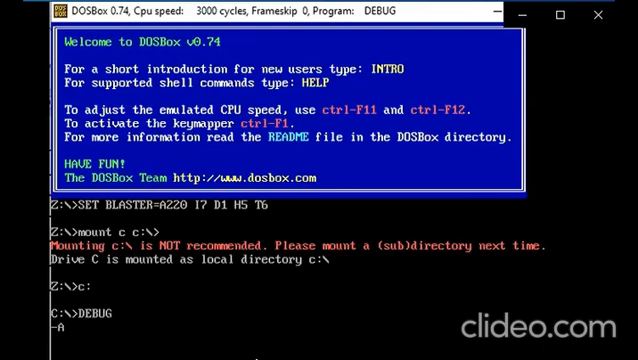
type("200")
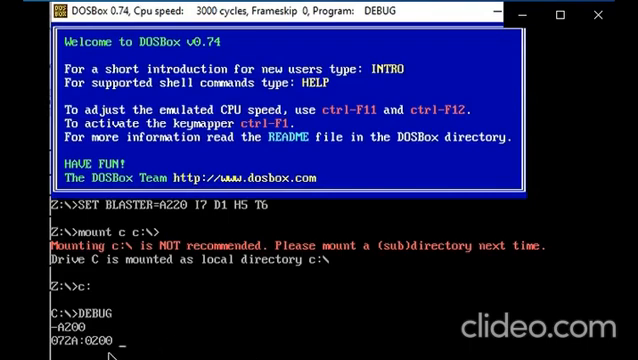
mouse_move(115, 349)
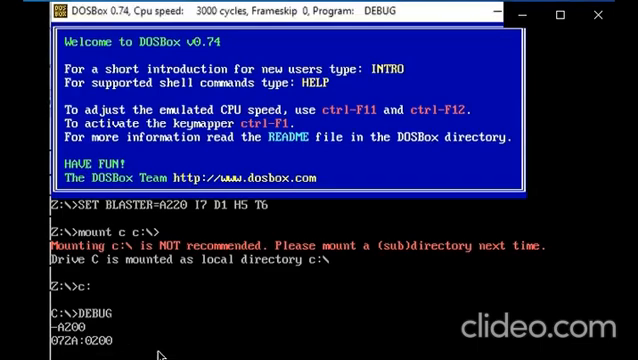
- Assemble MOV AX,5FF at 0200, then MOV CX,AX at 0203
type("MOV")
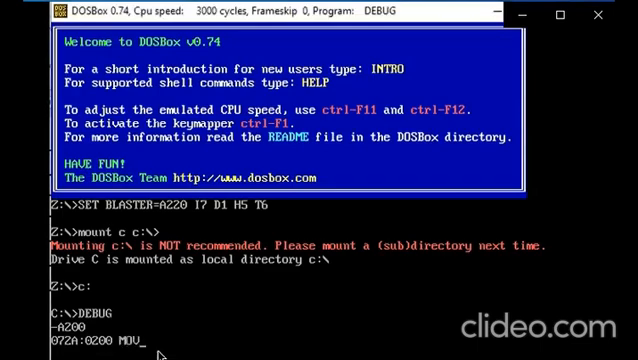
type("A")
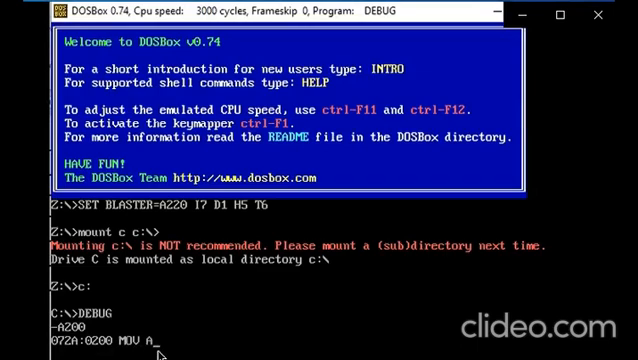
type("X,5")
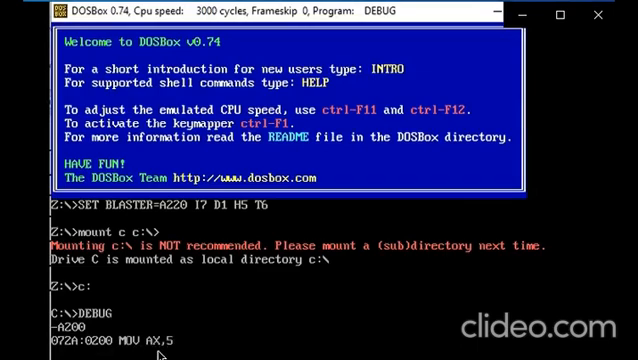
type("FF")
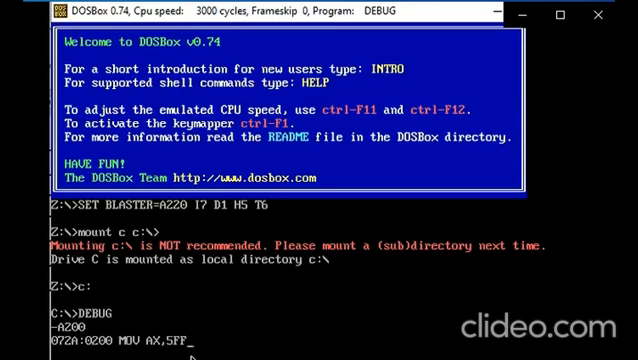
key("Return")
type("MOV CX,")
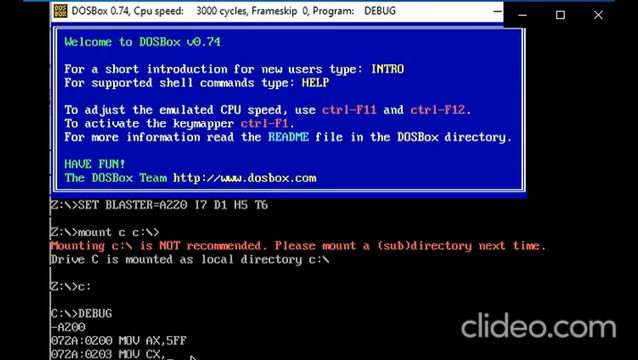
type("AX")
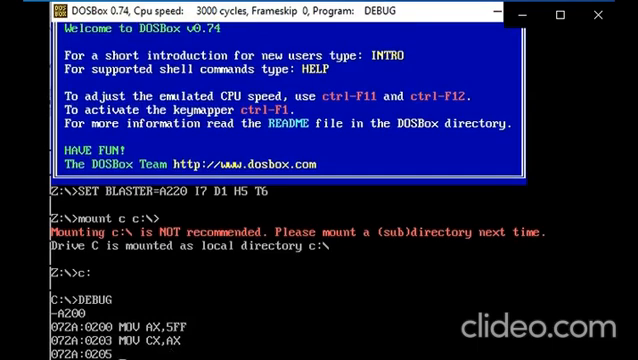
- Assemble MOV BL,AH, MOV AL,00, MOV BH,0E, MOV AH,BH, MOV CX,AX and HLT
type("MOV BL")
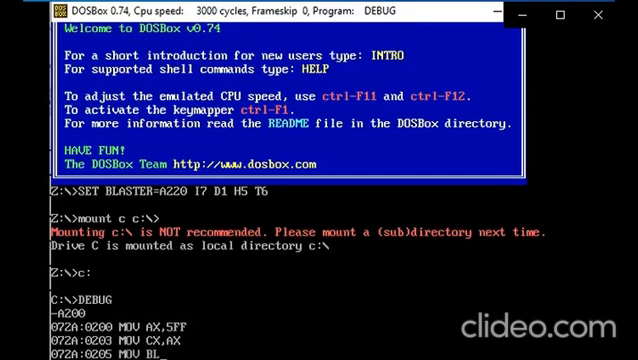
type(",AH")
type("MOV AL")
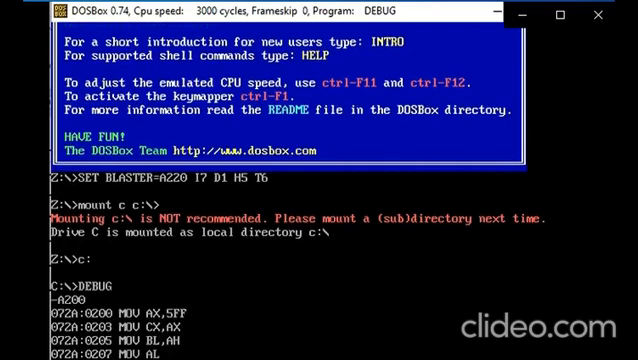
type(",00")
type("MOV")
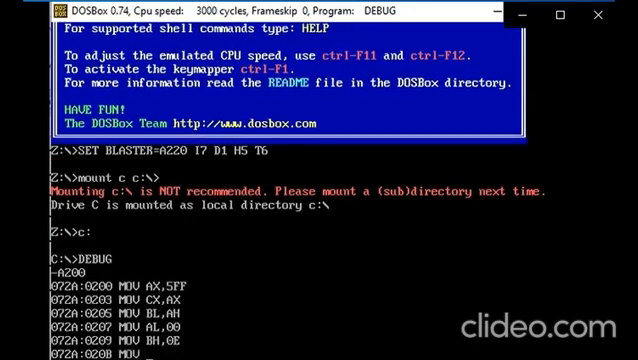
type("AH,BH")
type("MOV CX")
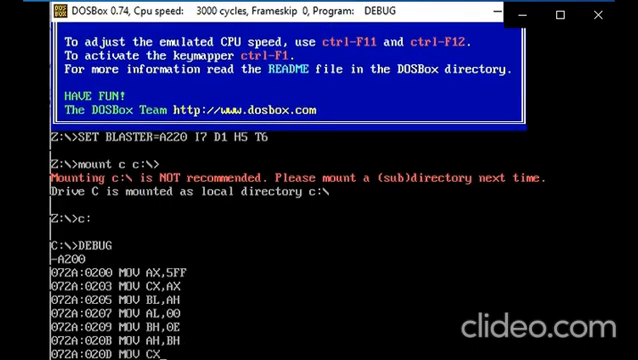
type("AX")
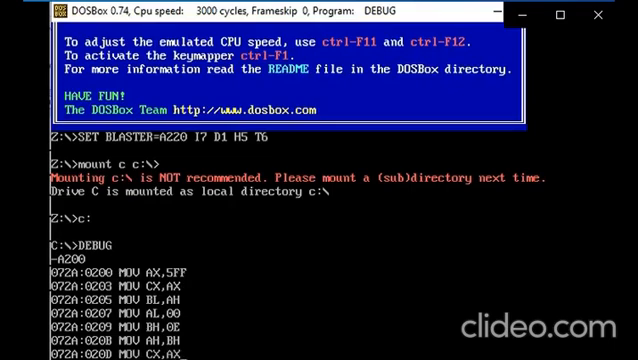
scroll("down", 3)
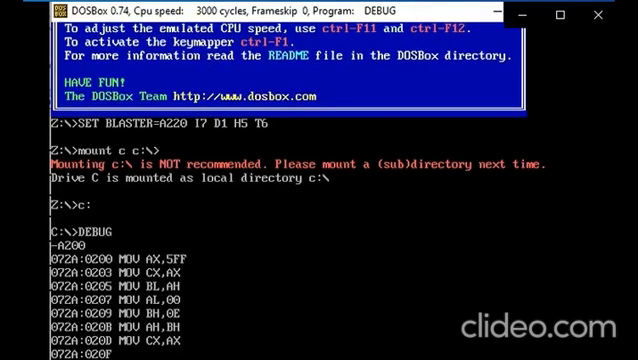
type("HLT")
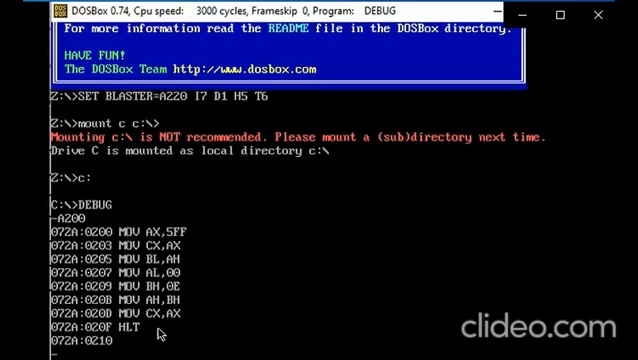
mouse_move(138, 350)
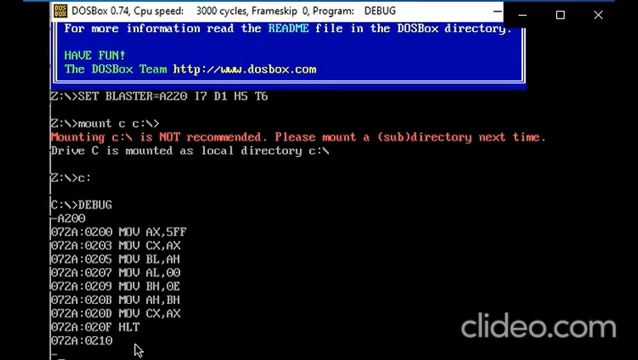
- Leave assemble mode and type T at the DEBUG prompt
type("-T")
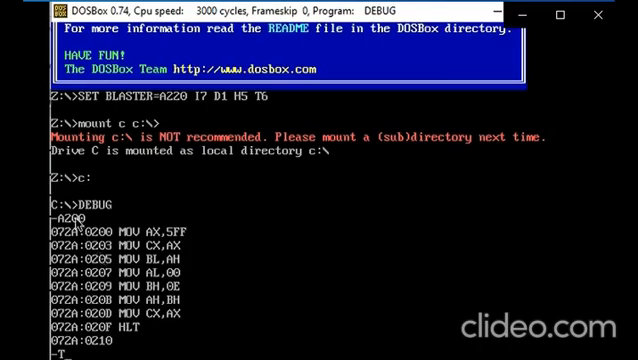
type("=200")
type("T")
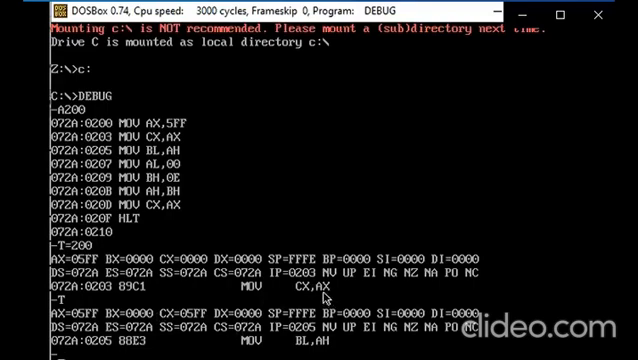
mouse_move(330, 302)
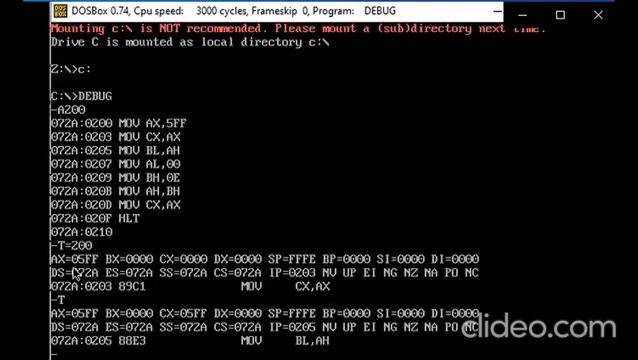
mouse_move(194, 288)
type("T")
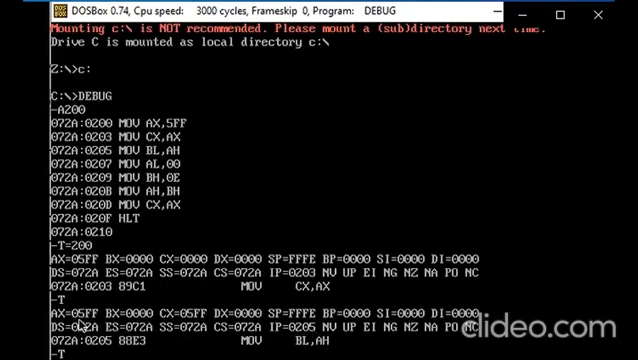
mouse_move(80, 321)
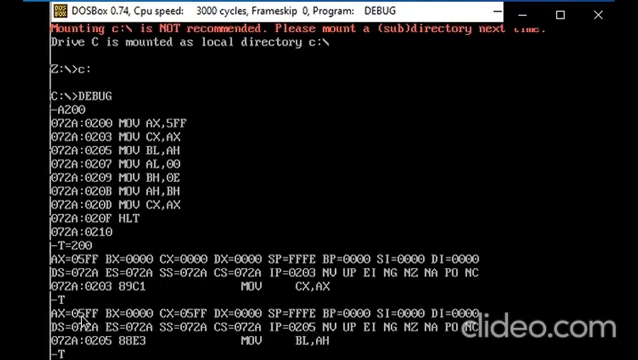
mouse_move(88, 299)
type("T")
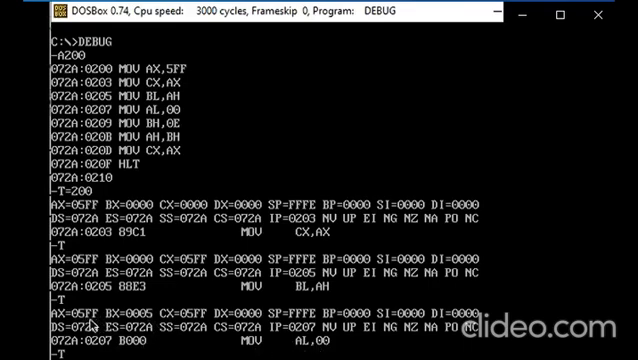
mouse_move(88, 322)
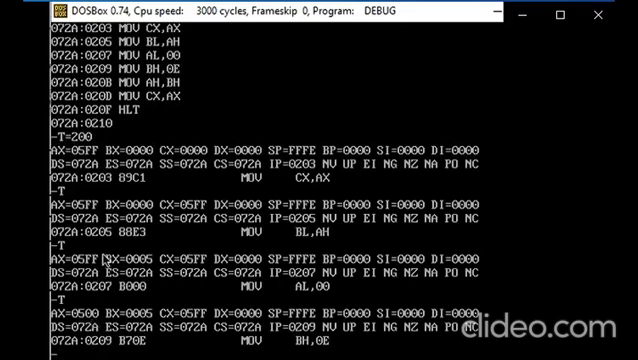
mouse_move(280, 297)
type("T")
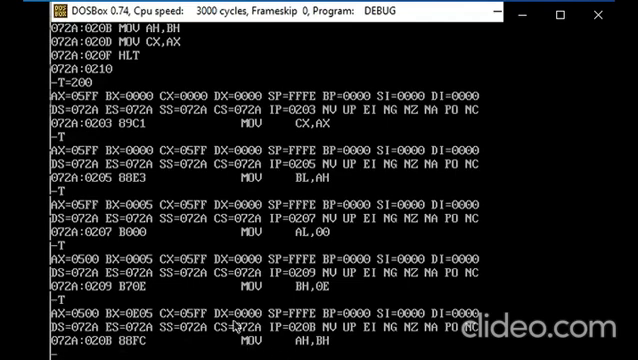
mouse_move(122, 67)
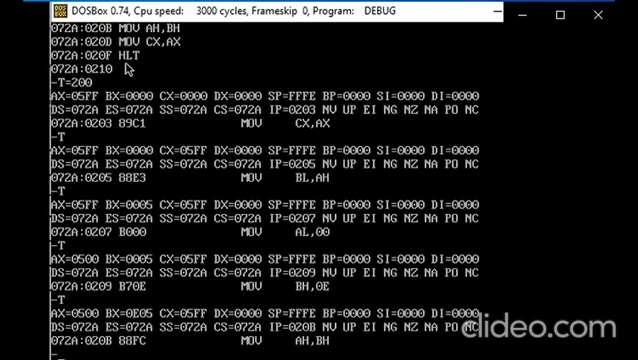
mouse_move(332, 347)
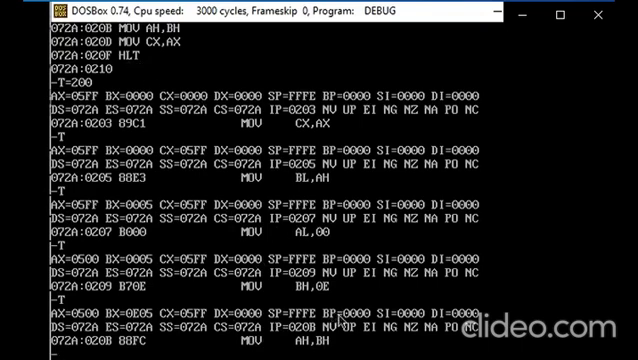
mouse_move(340, 345)
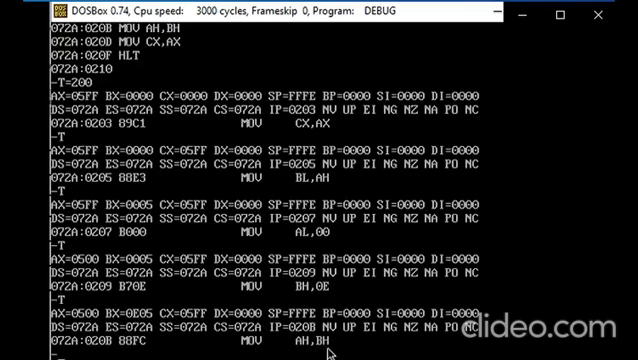
mouse_move(100, 325)
type("T")
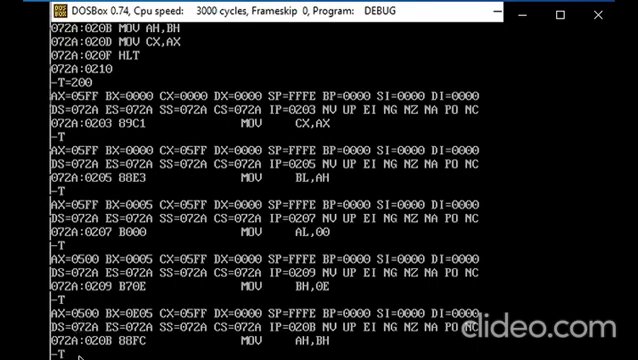
mouse_move(85, 328)
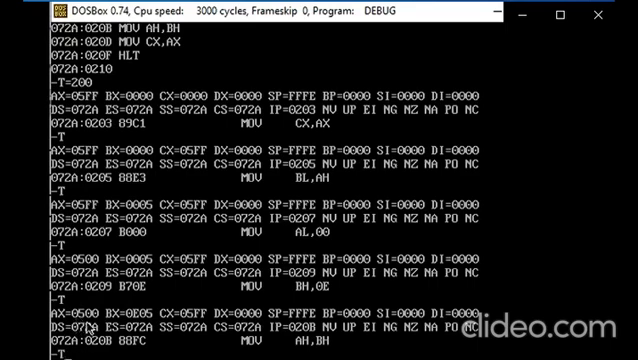
- Trace MOV AH,BH so AX becomes 0E00, with MOV CX,AX next
key("Return")
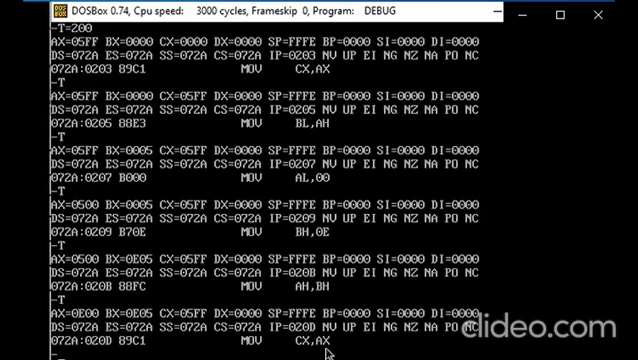
mouse_move(318, 345)
type("T")
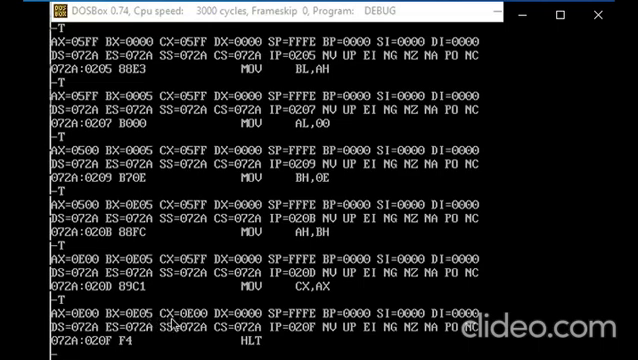
mouse_move(311, 349)
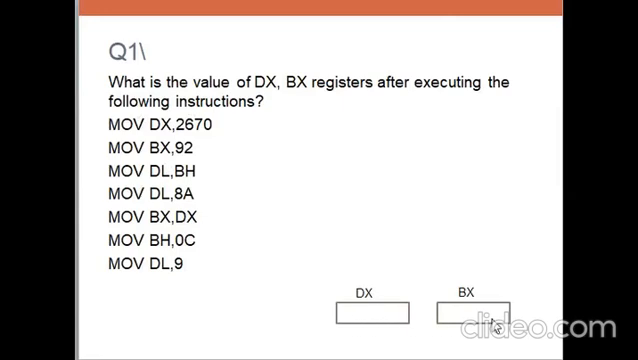
mouse_move(147, 296)
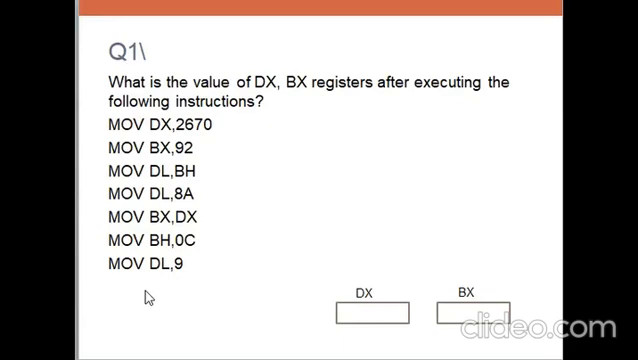
mouse_move(235, 315)
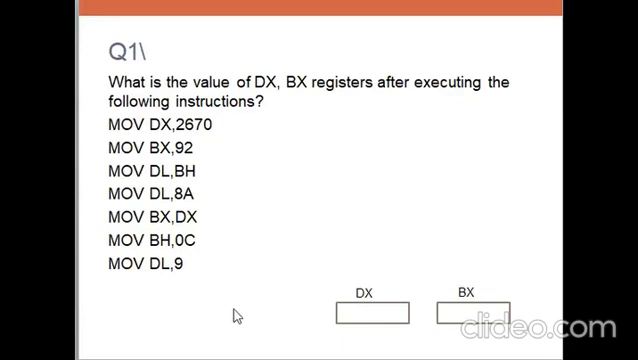